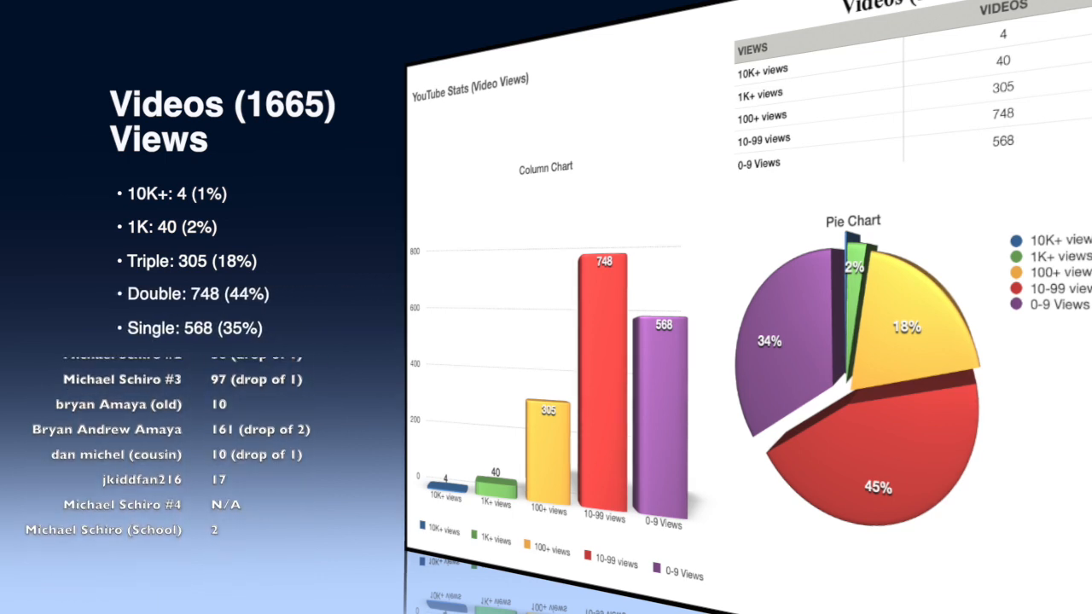
scroll(down, 3)
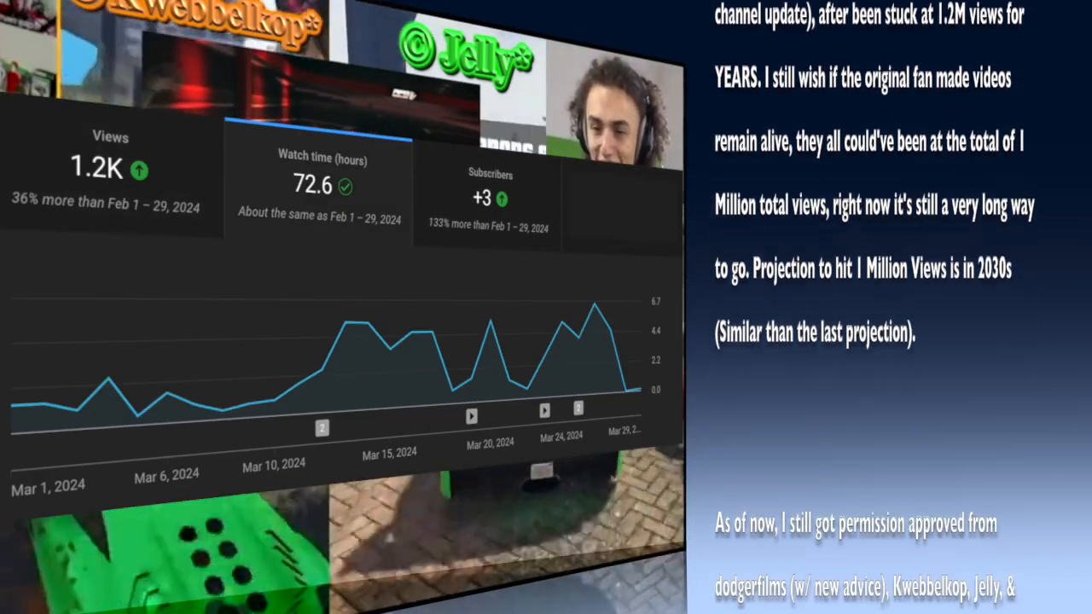
scroll(down, 3)
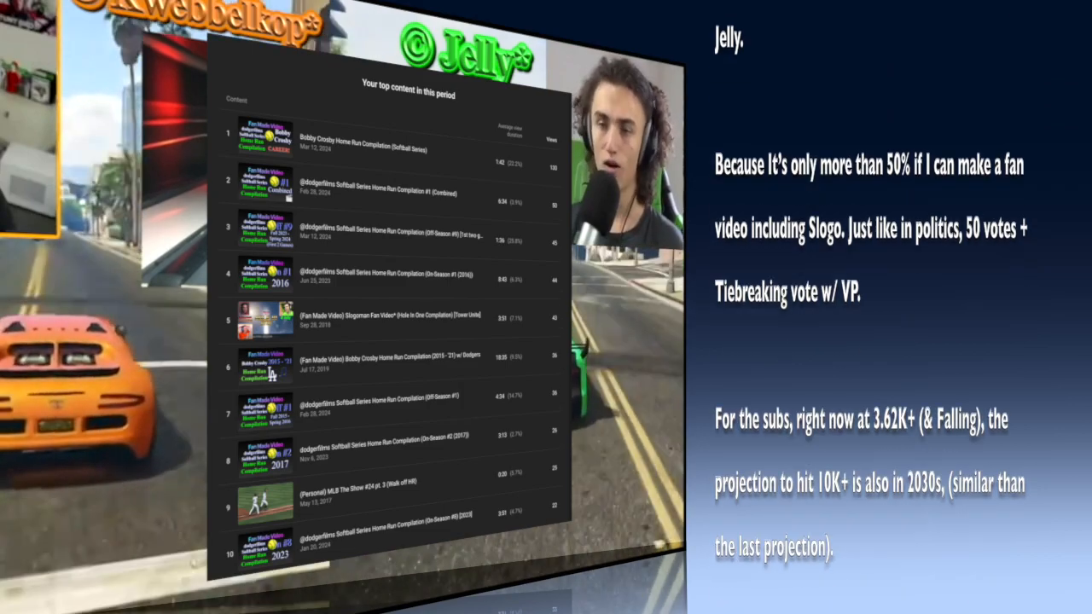
scroll(down, 3)
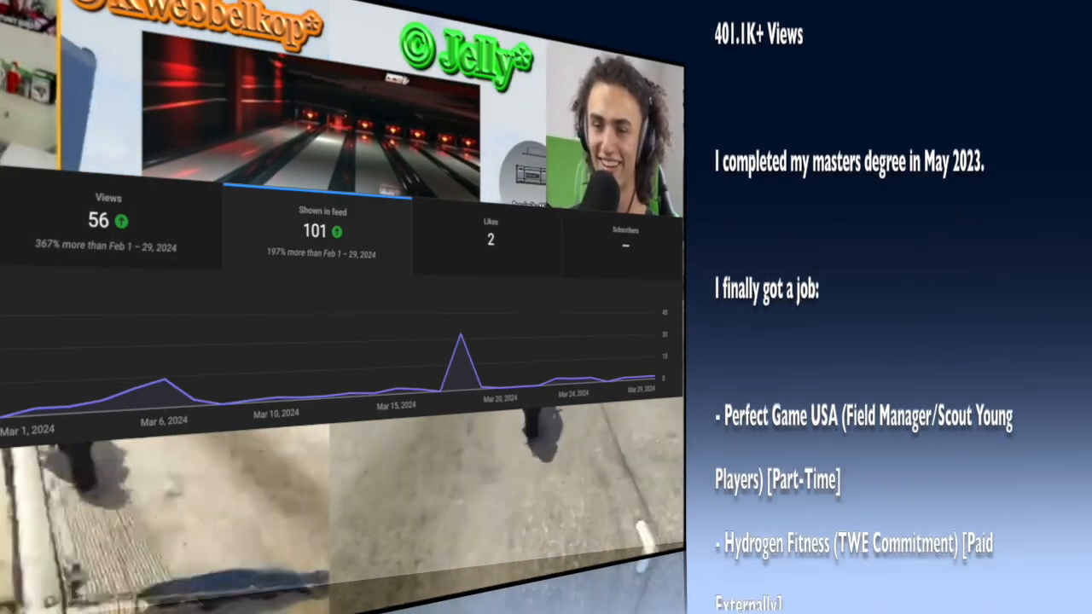
scroll(down, 3)
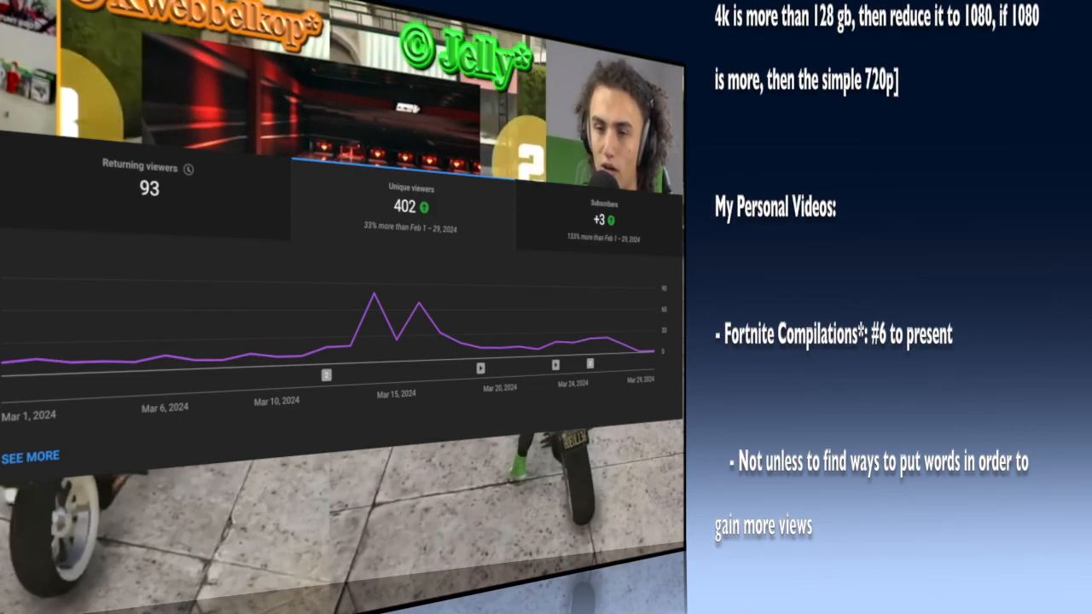
scroll(down, 3)
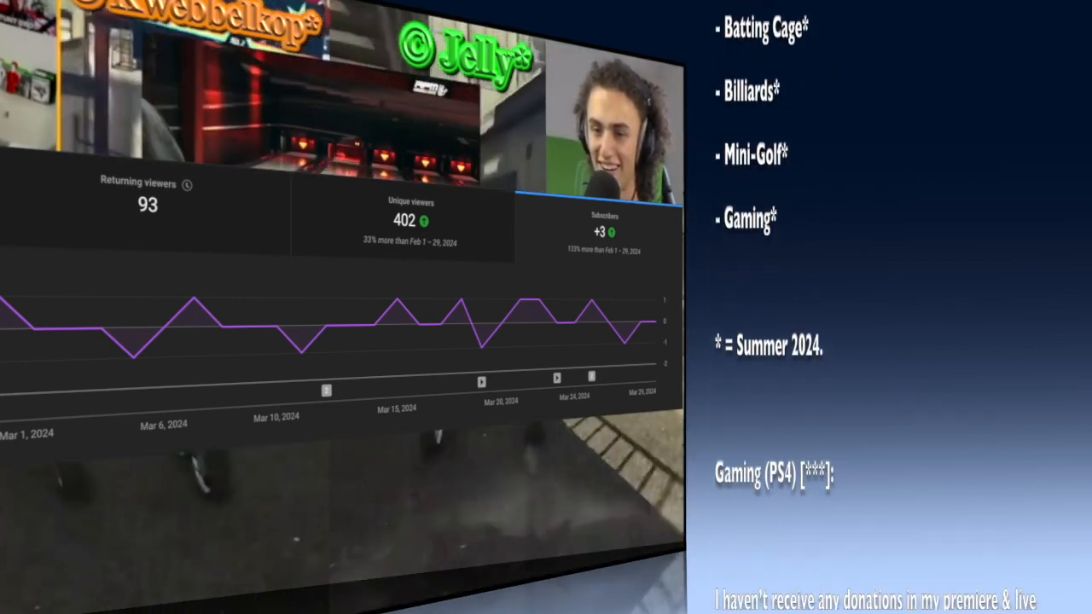
scroll(down, 3)
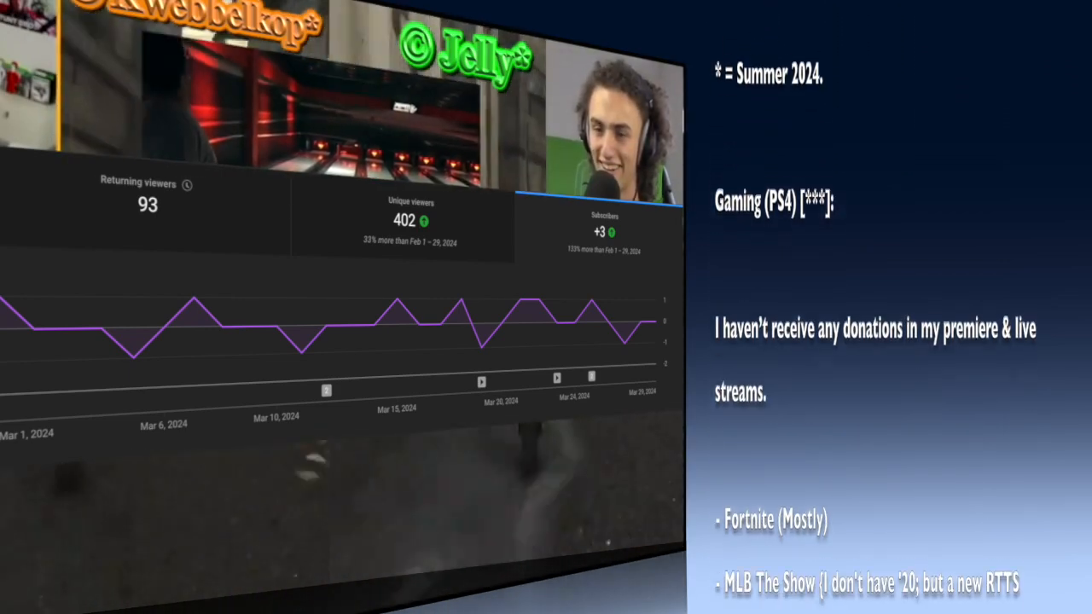
scroll(down, 3)
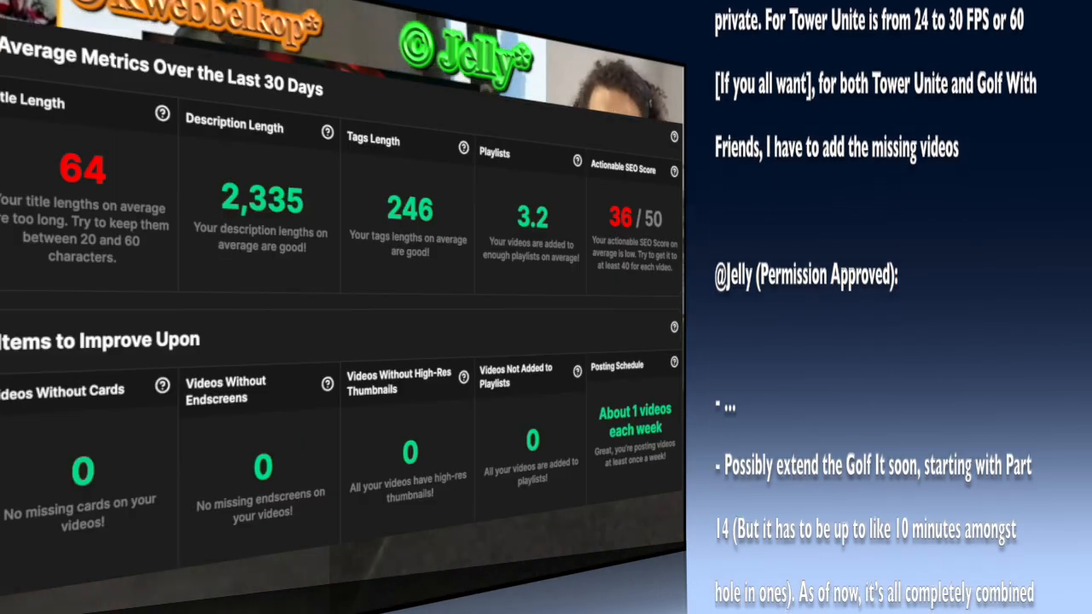
scroll(down, 3)
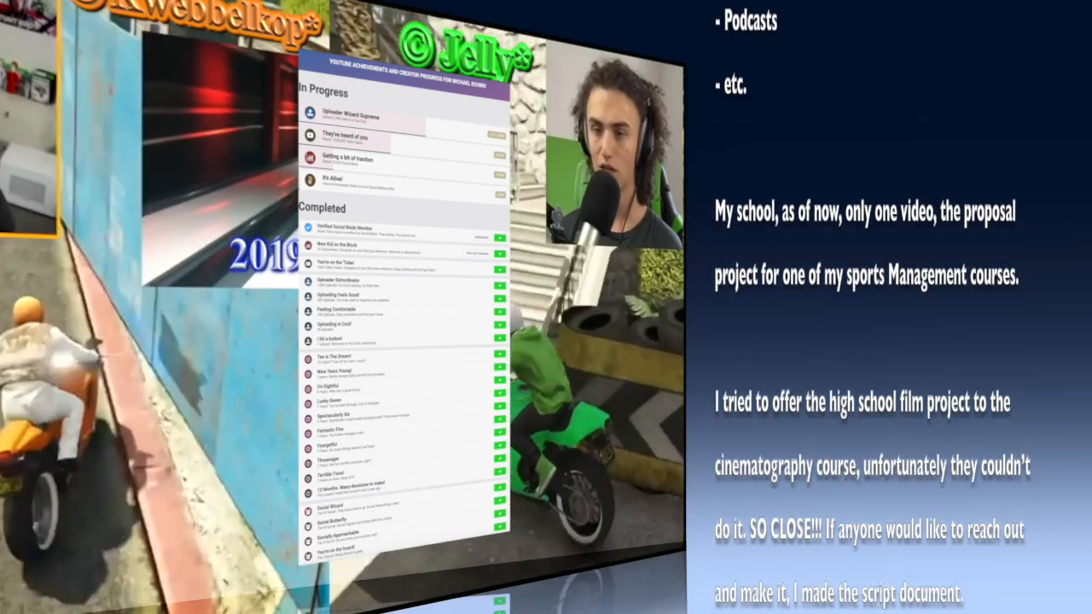
scroll(down, 3)
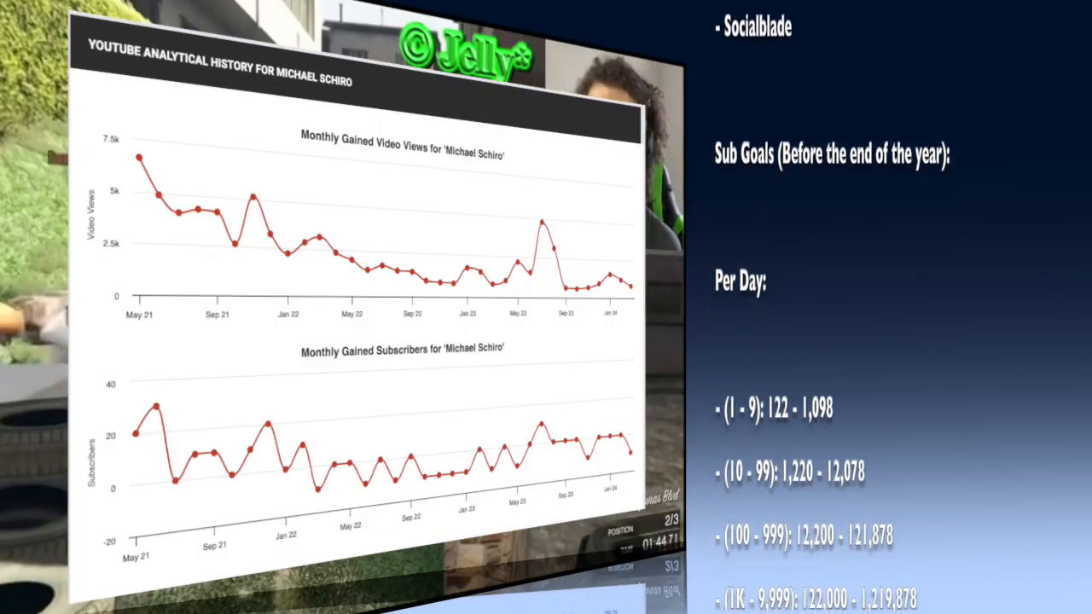
scroll(down, 3)
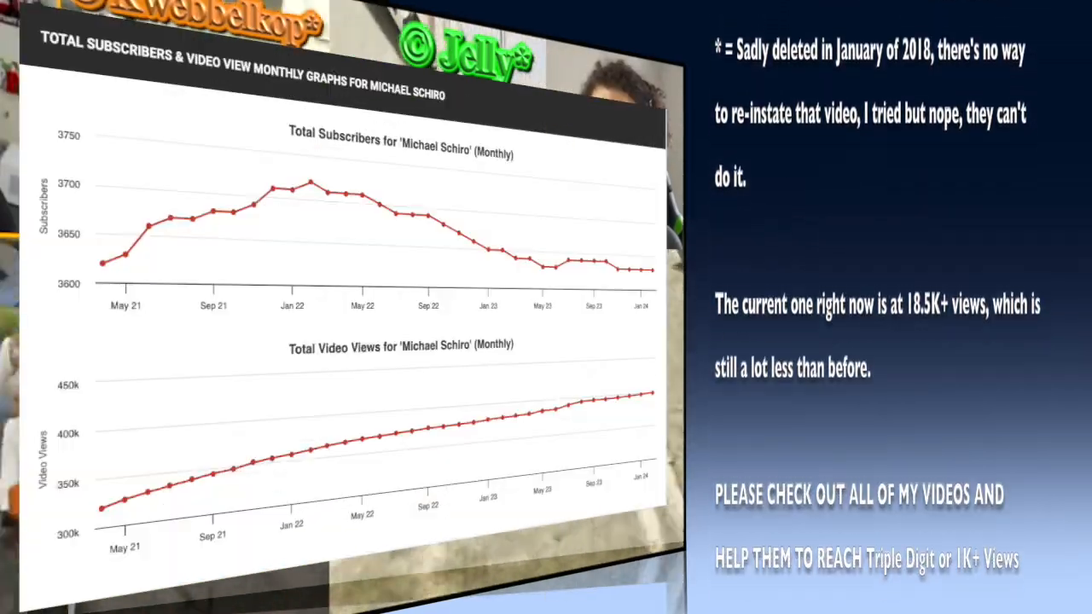
scroll(down, 3)
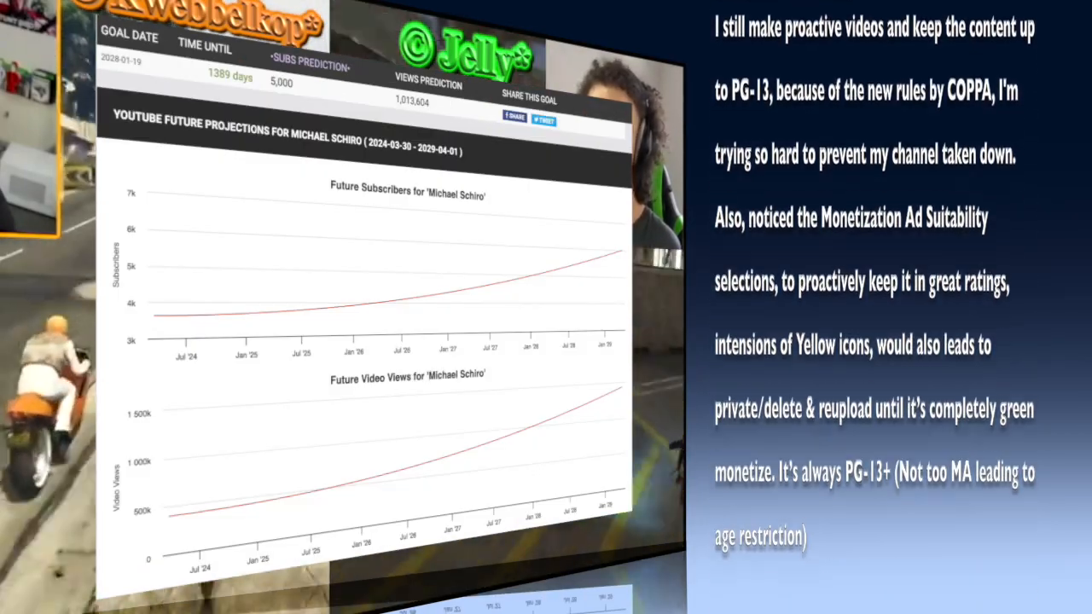
scroll(down, 3)
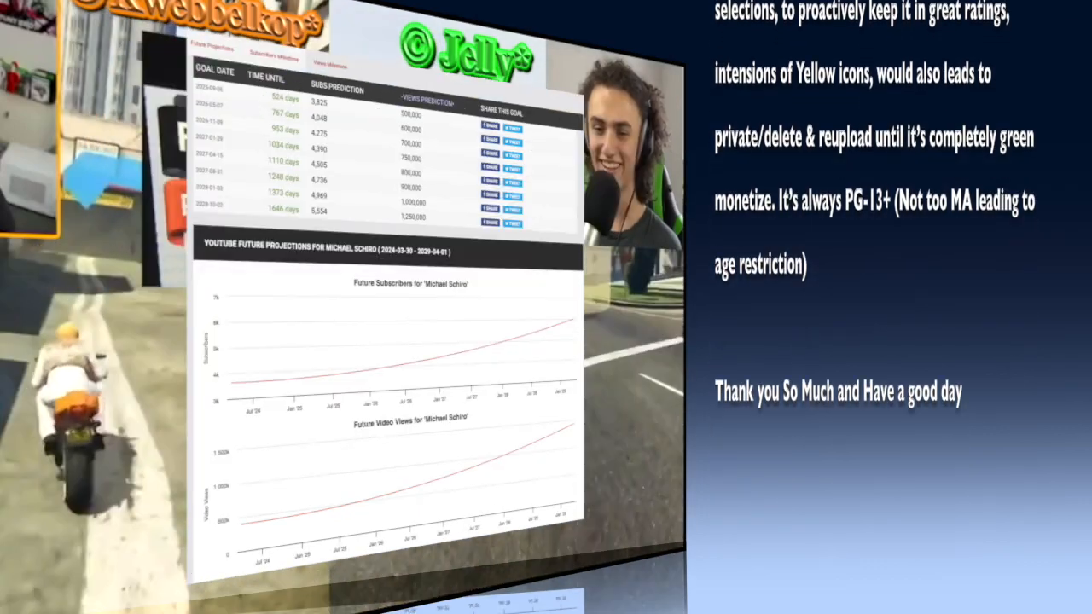